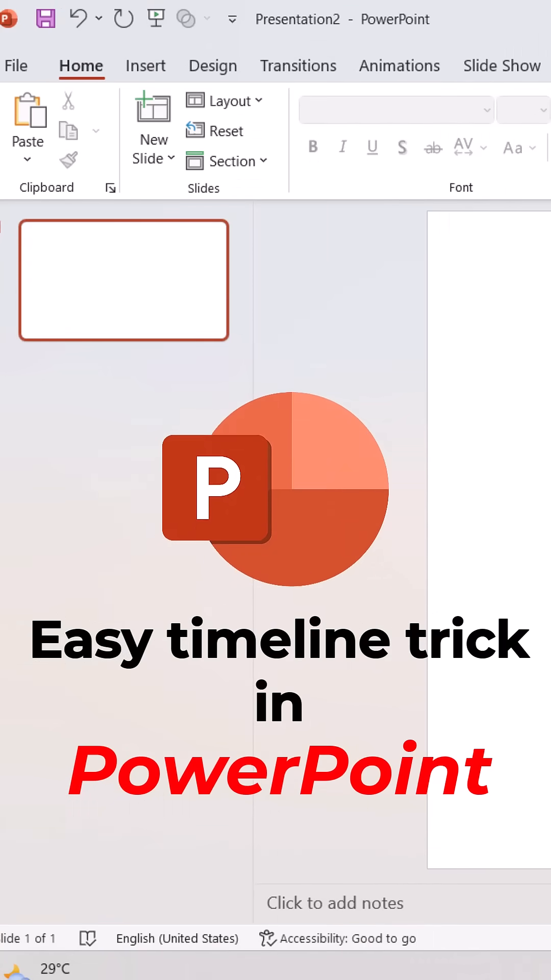
Create a new blank presentation from the start screen.
left_click(15, 65)
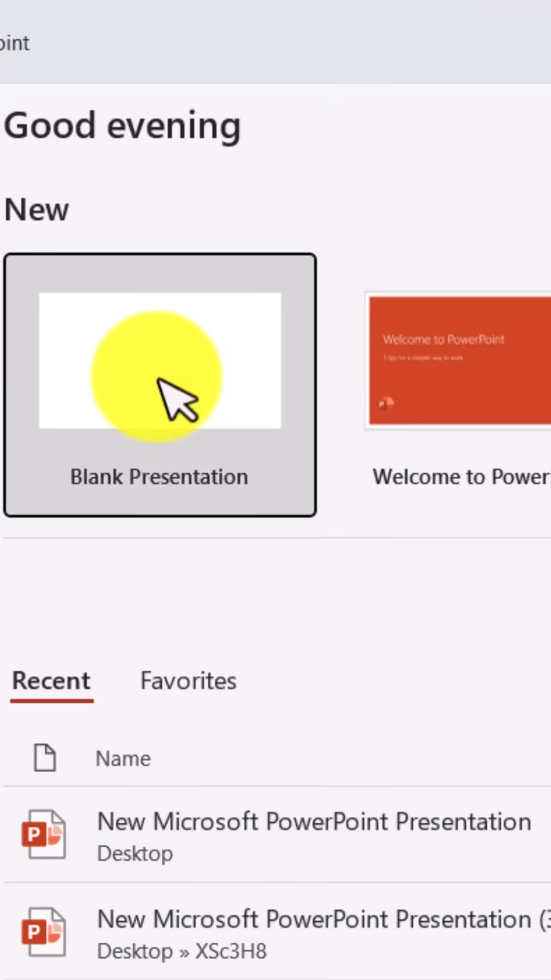
Insert a doughnut chart onto the blank slide.
left_click(158, 375)
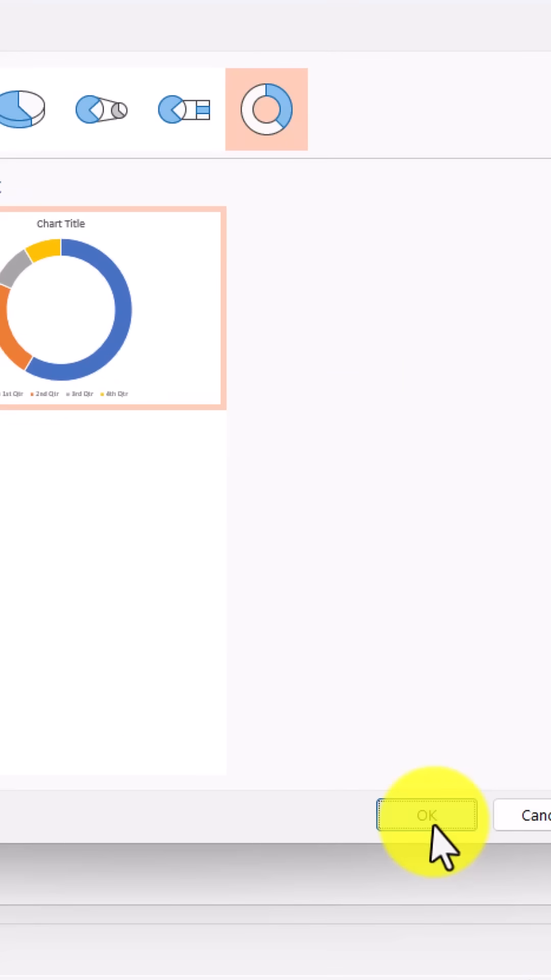
left_click(426, 815)
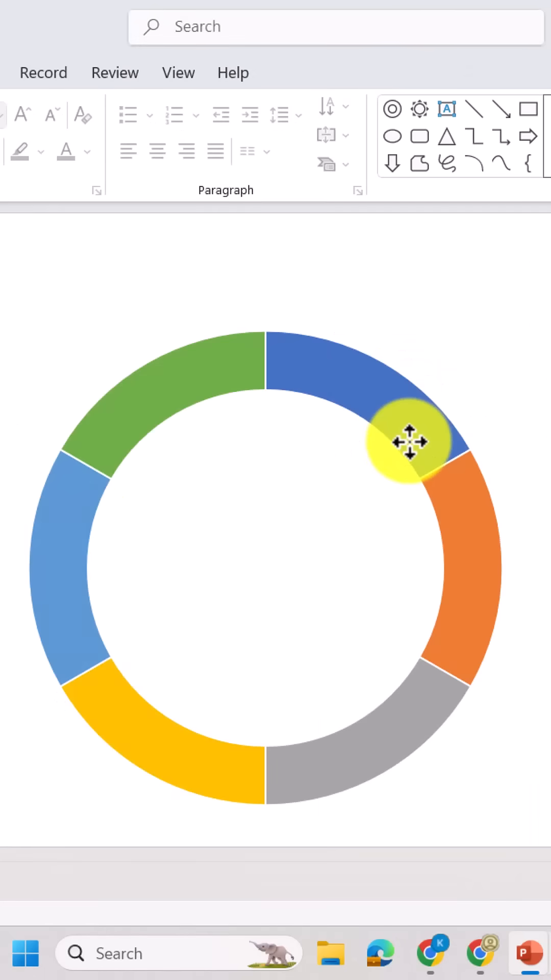
Bring up the Format Data Series fill and border options for the doughnut ring.
double_click(410, 444)
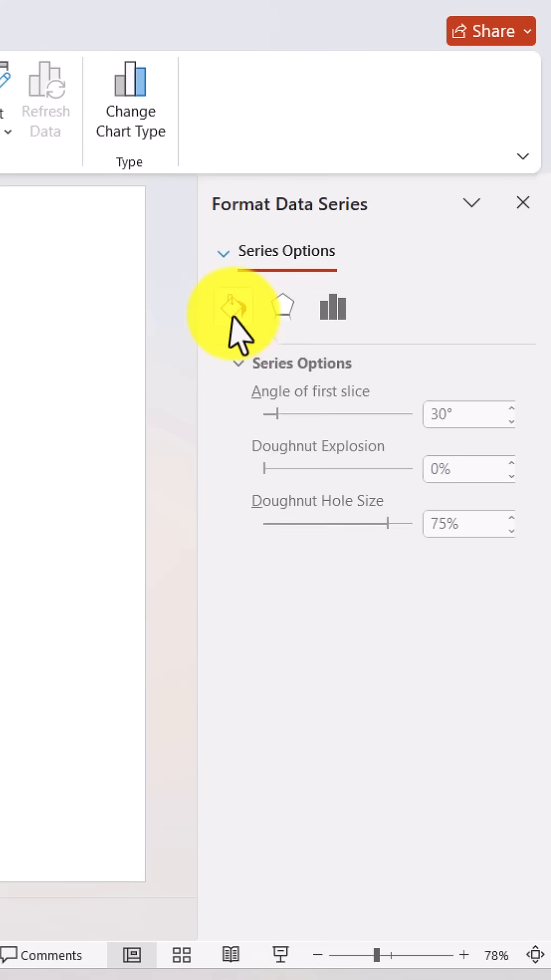
left_click(228, 306)
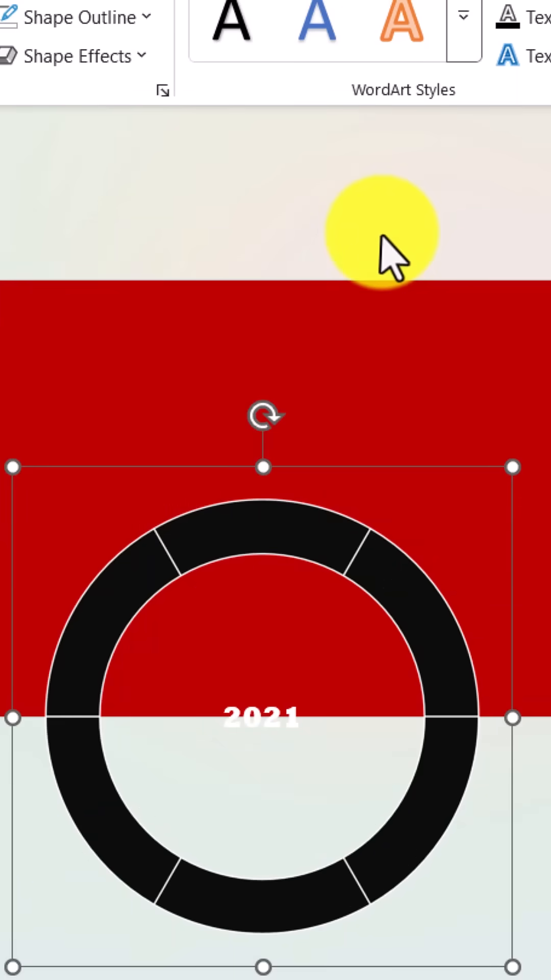
Apply an arched Transform text effect so the 2021 label follows the ring.
left_click(99, 186)
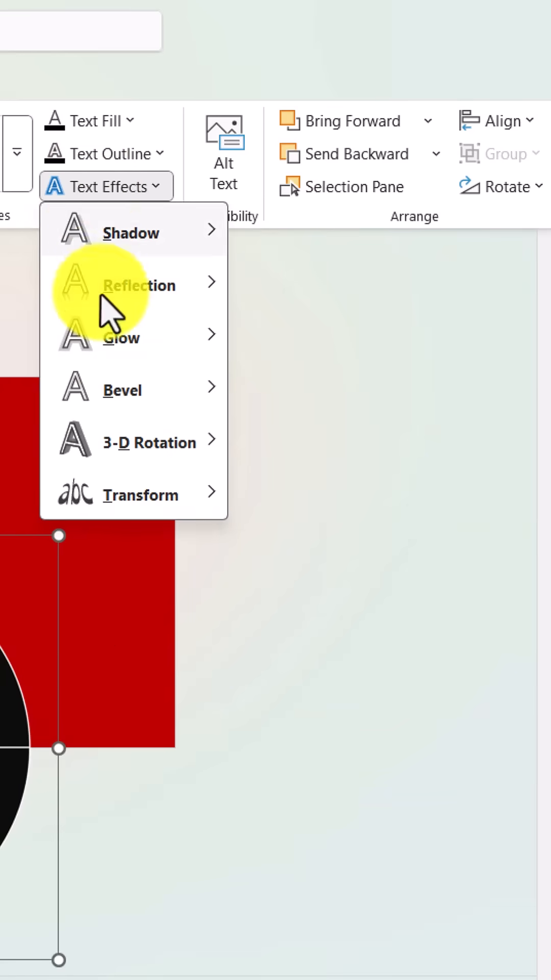
left_click(142, 494)
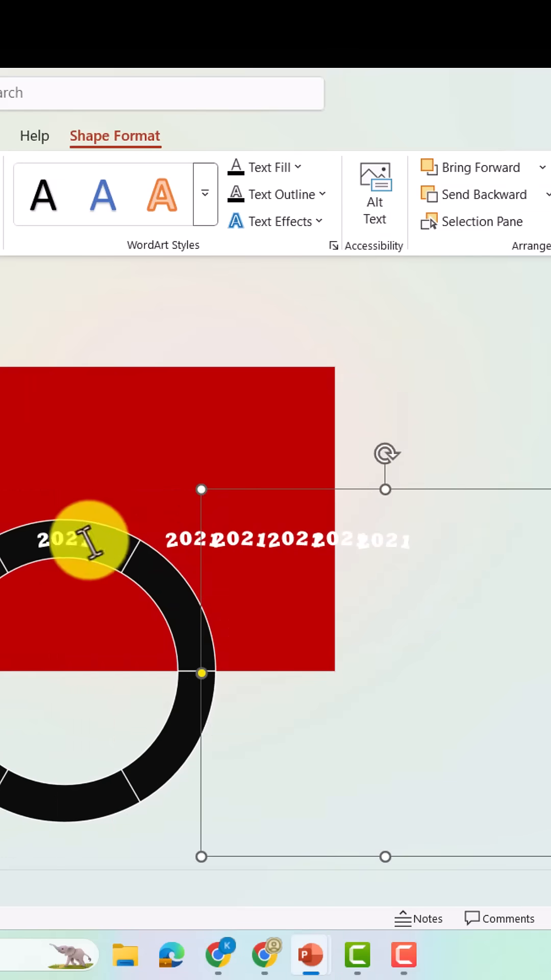
Size the curved year text box to 9.04" high by 9.04" wide.
left_click(153, 121)
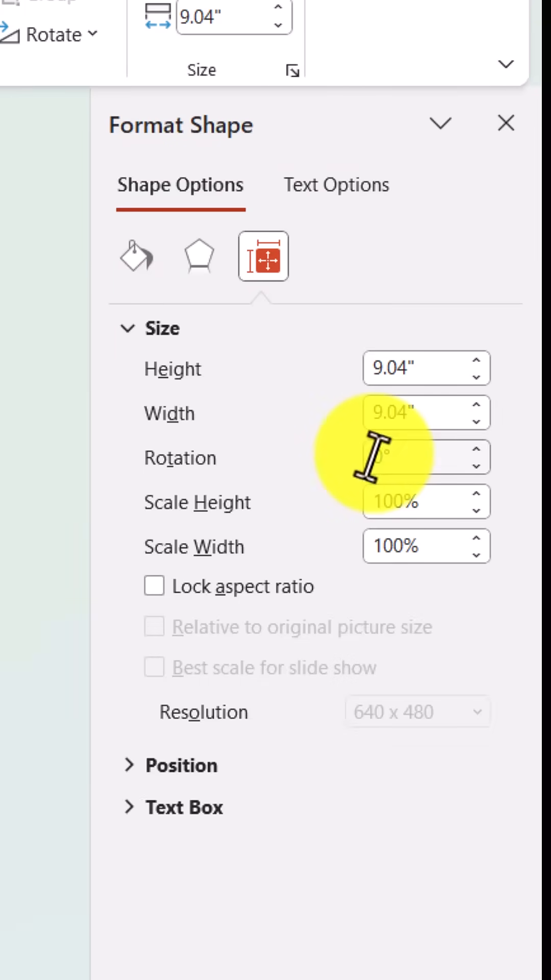
Set the rotation angle of the arched year text box so the timeline turns.
left_click(418, 458)
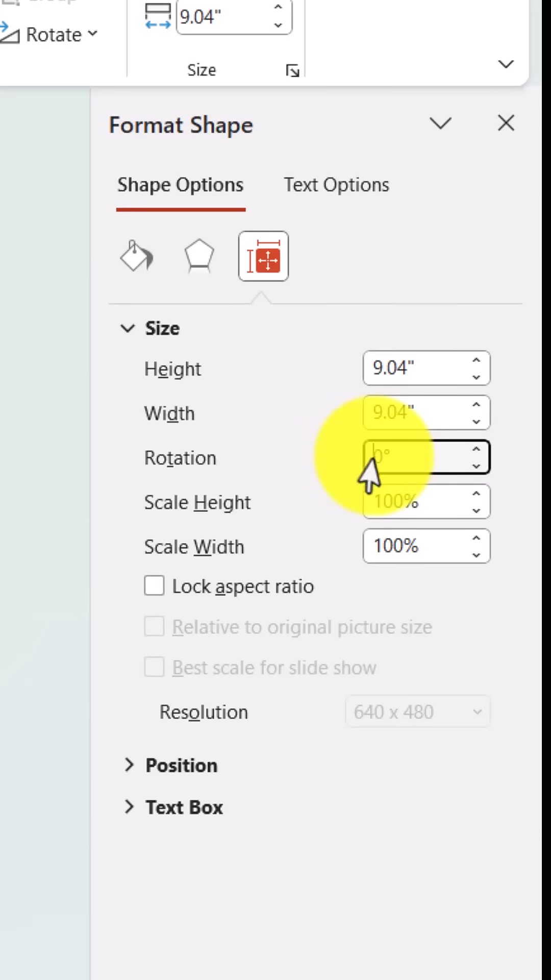
left_click(506, 123)
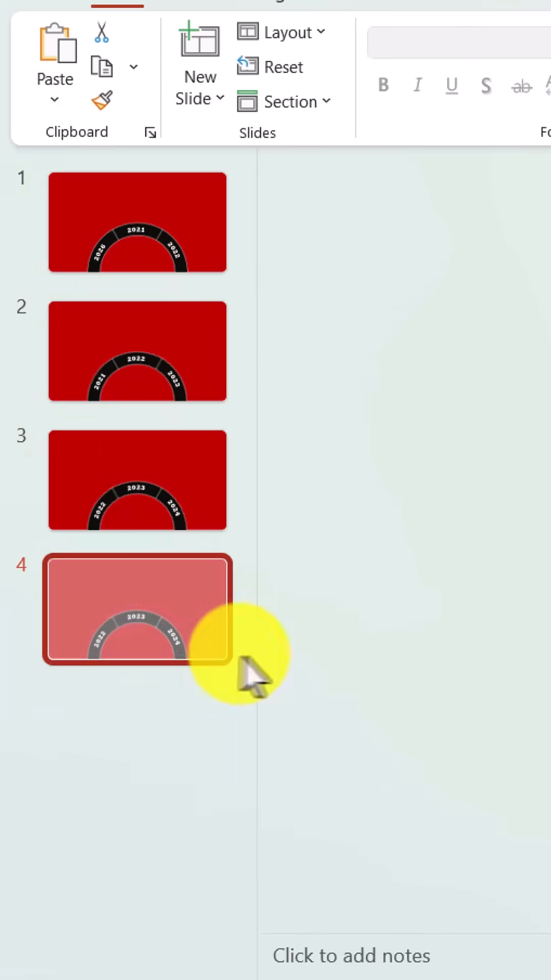
Duplicate the slide and bring up the transition settings for Morph and timing.
right_click(132, 609)
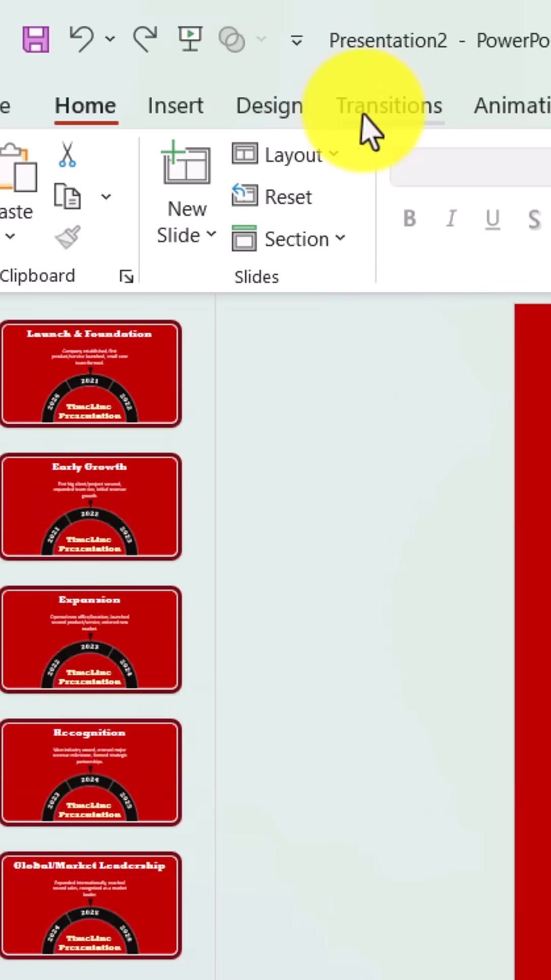
left_click(388, 105)
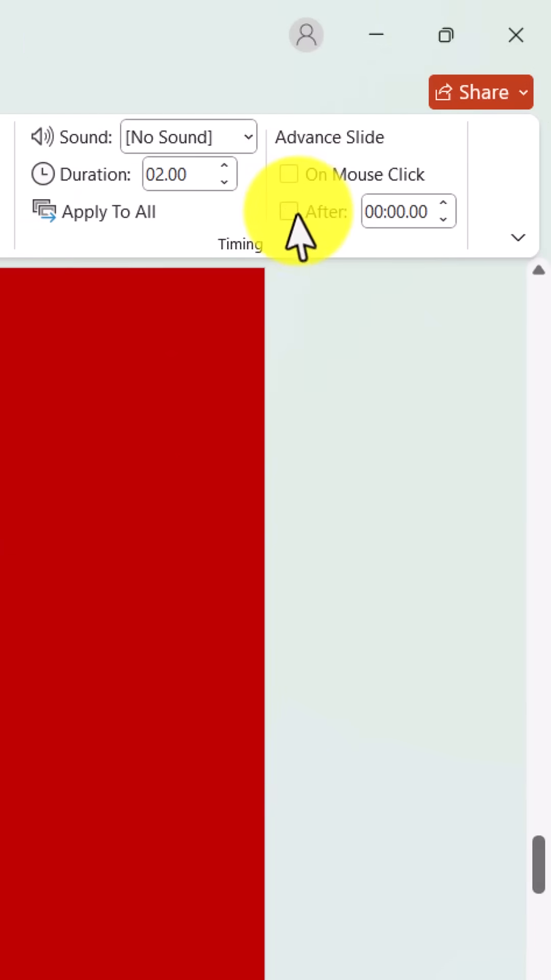